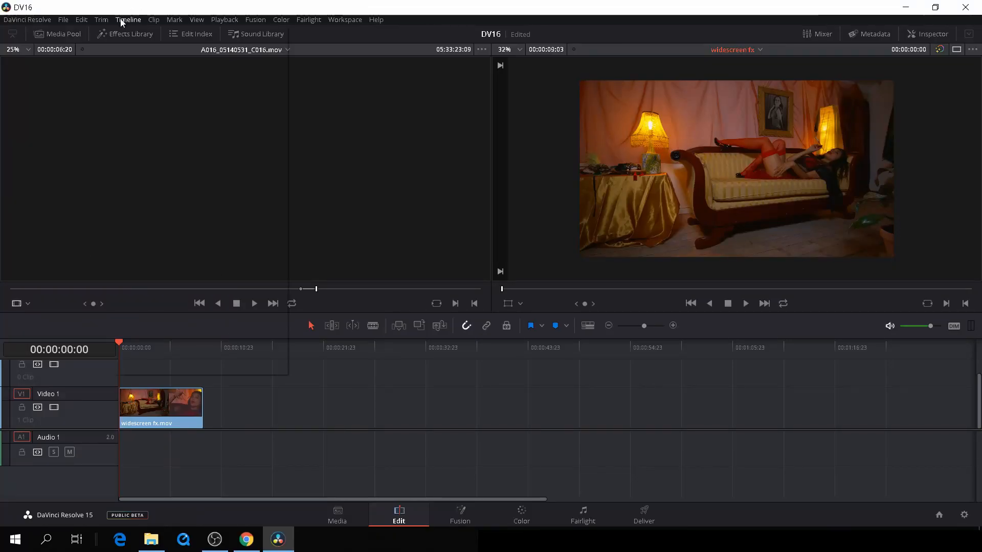
- Apply 2.40 output blanking from the Timeline menu to add widescreen bars
left_click(128, 19)
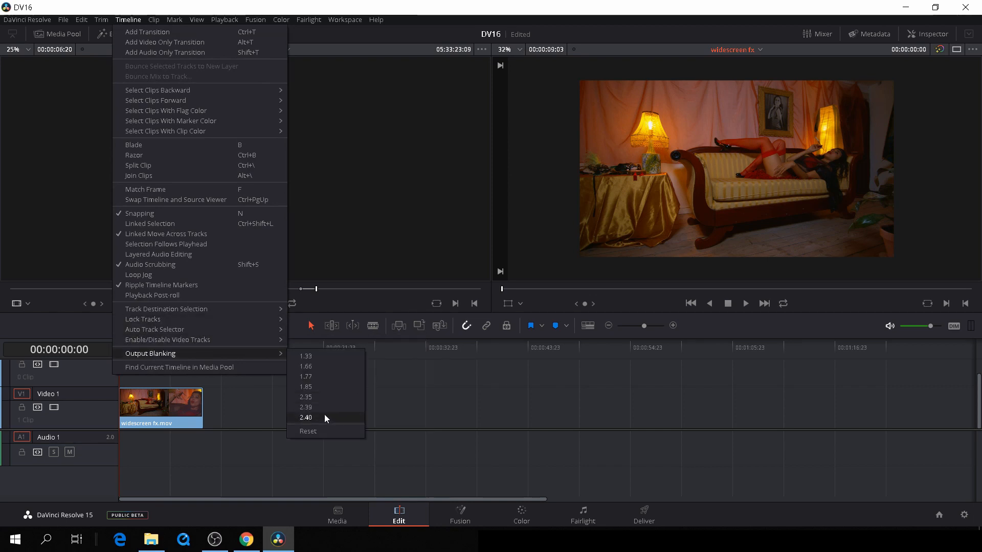
left_click(306, 417)
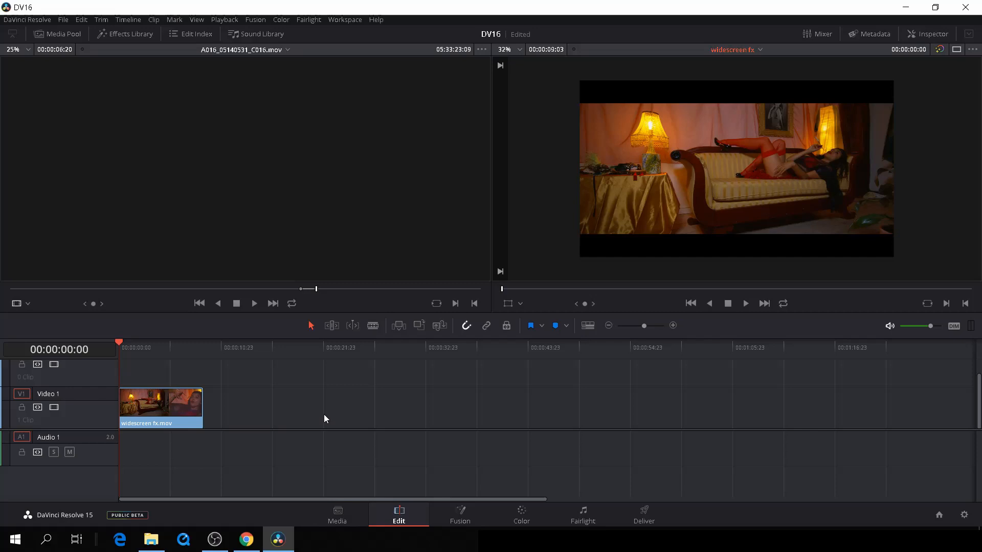
mouse_move(307, 412)
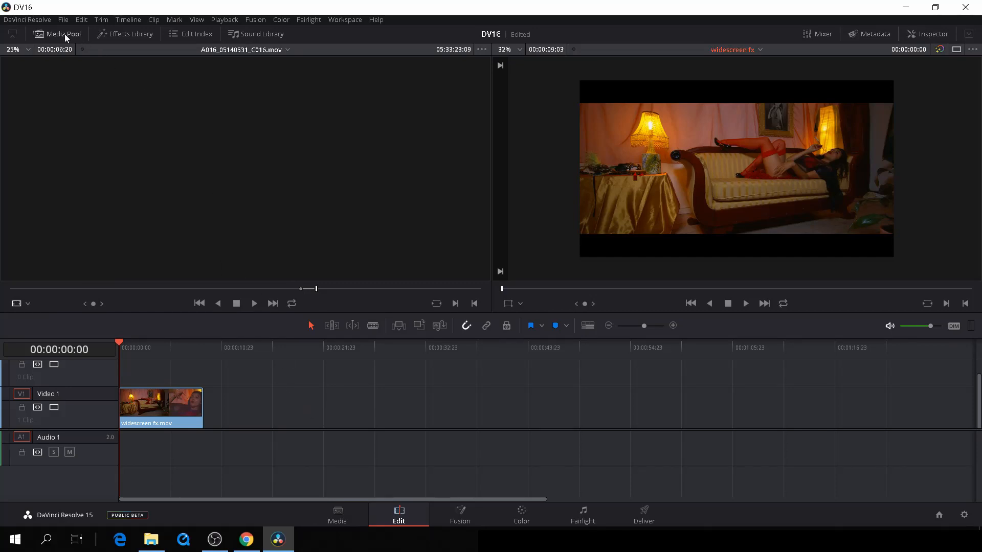
- Drag a Solid Color generator from the Toolbox onto the track above the video clip
left_click(124, 34)
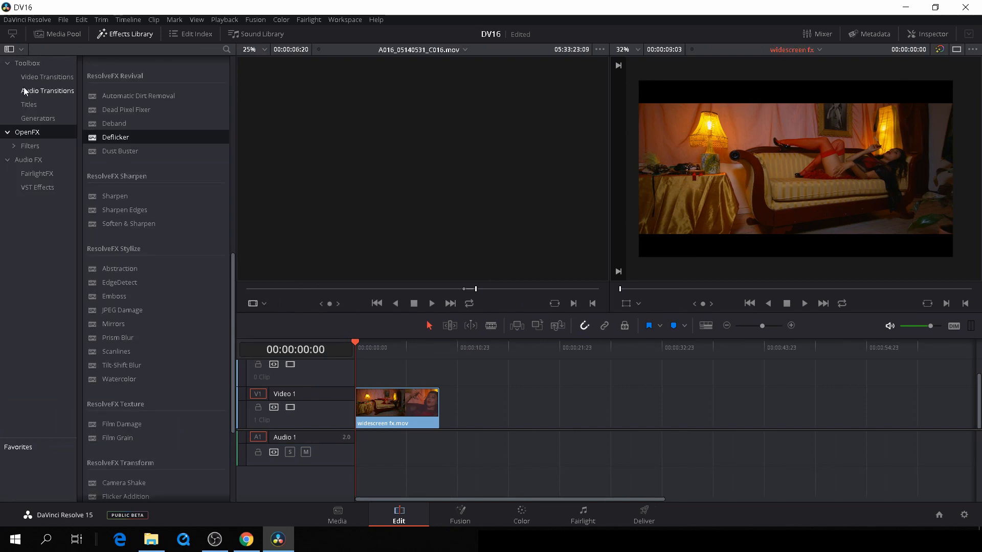
left_click(38, 118)
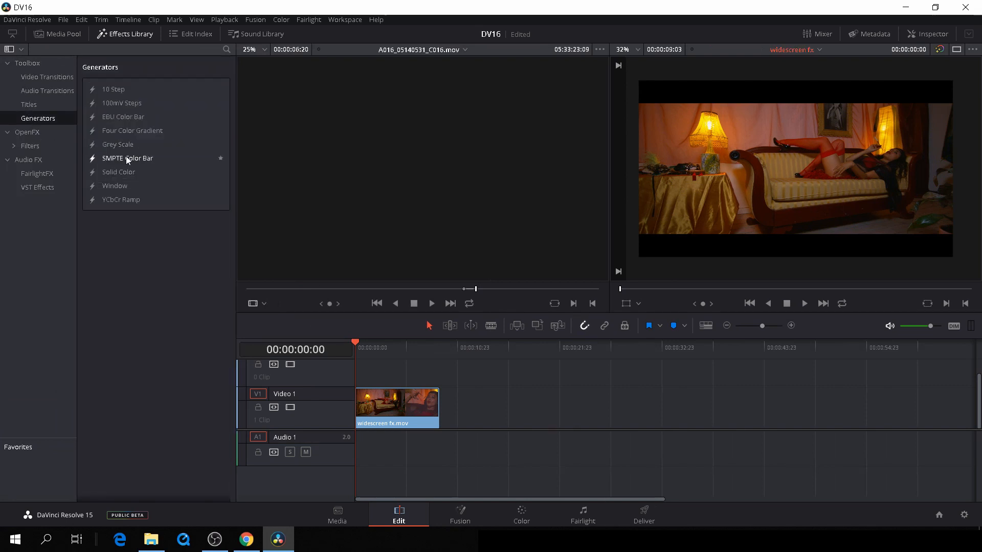
mouse_move(132, 182)
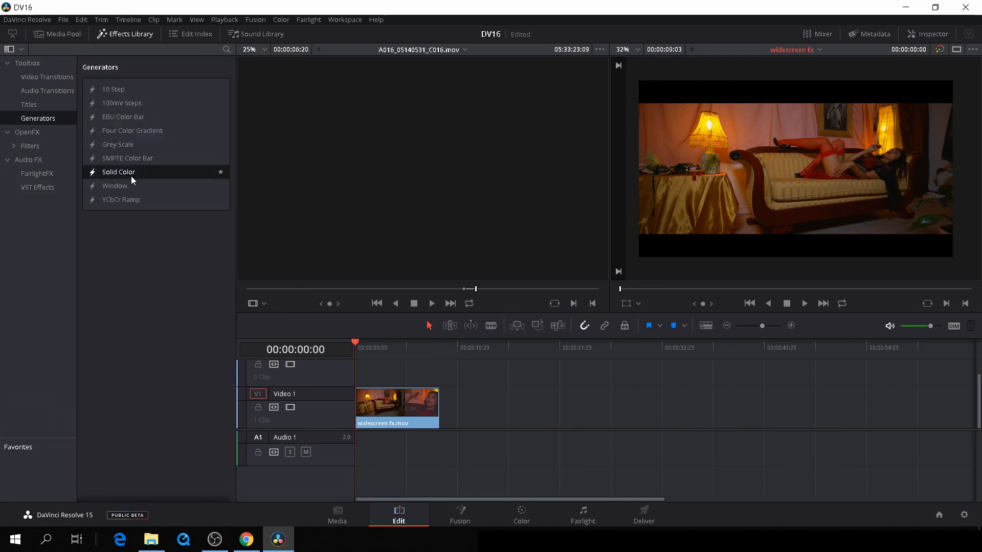
left_click_drag(119, 171, 389, 407)
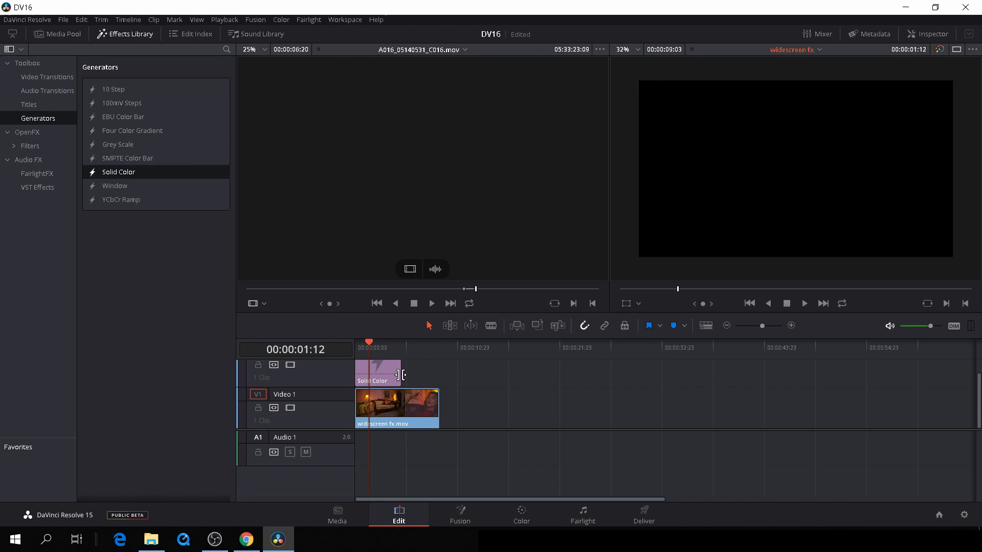
left_click(396, 372)
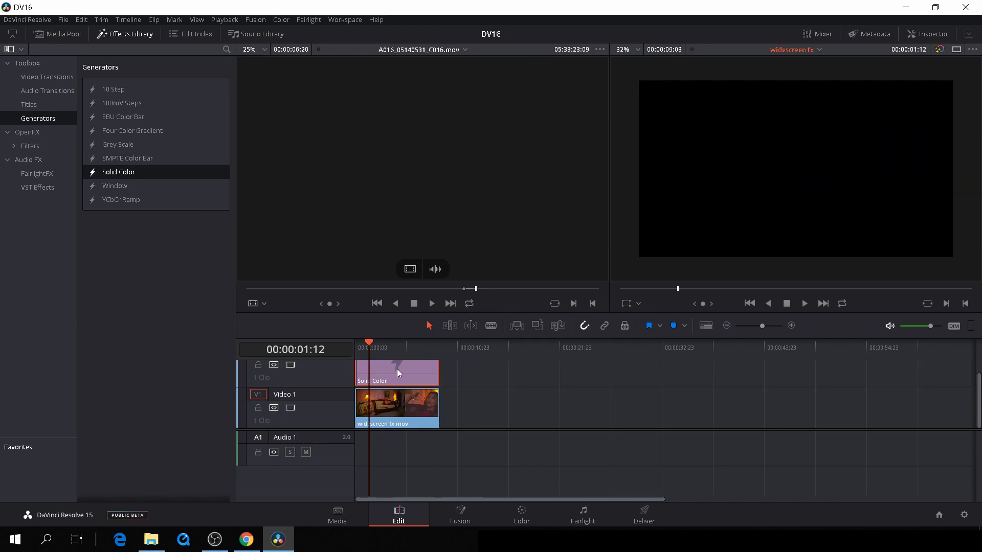
mouse_move(130, 38)
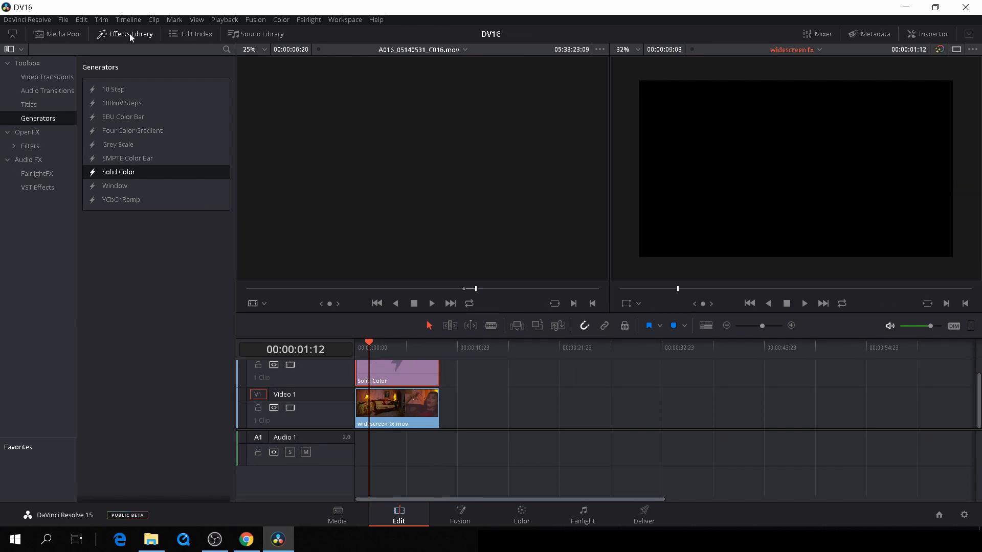
- Show the selected clip's Cropping controls in the Inspector
left_click(124, 34)
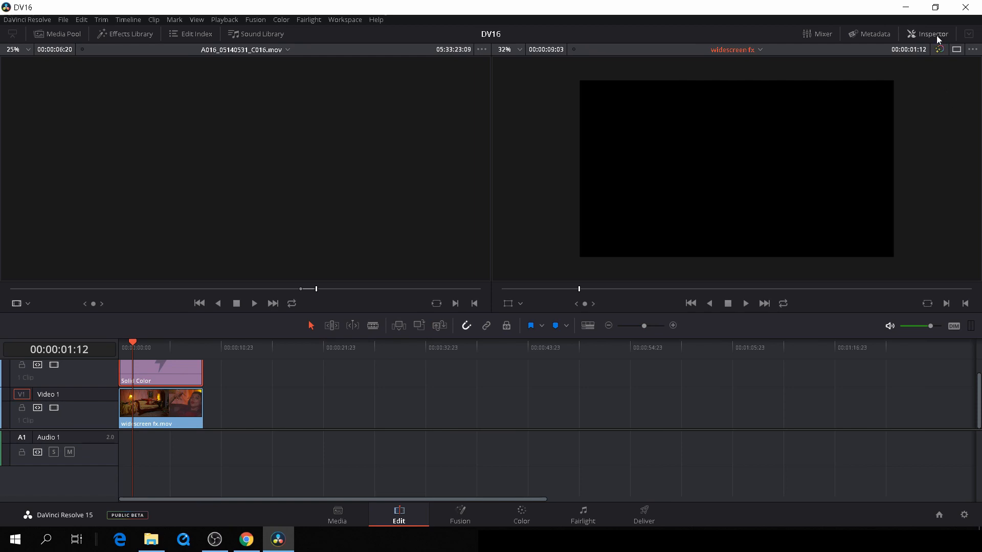
left_click(933, 33)
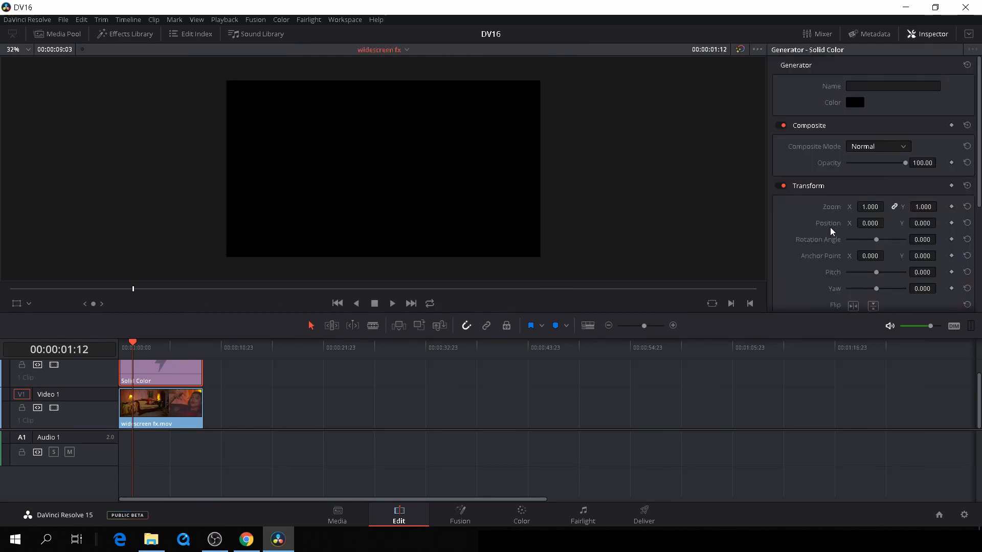
scroll("down", 3)
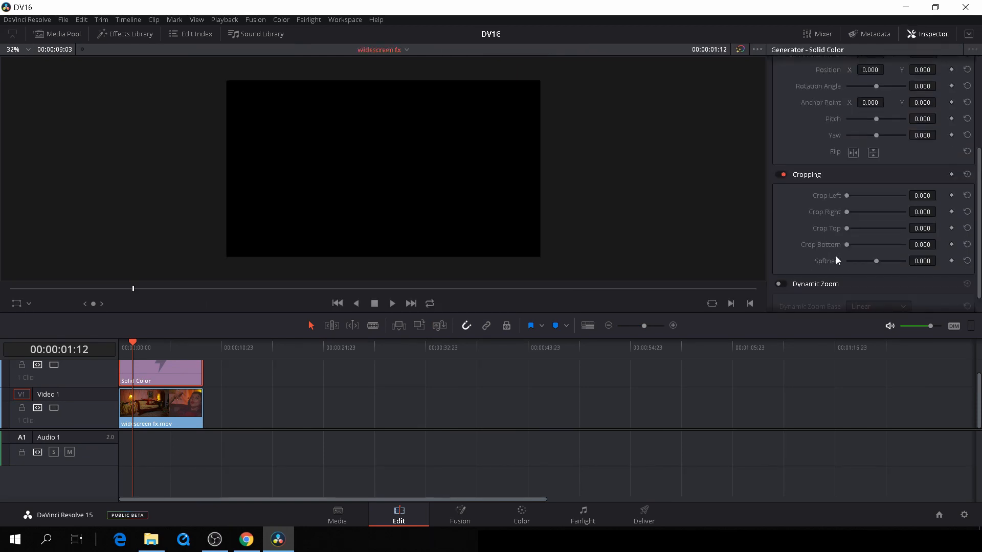
scroll("down", 3)
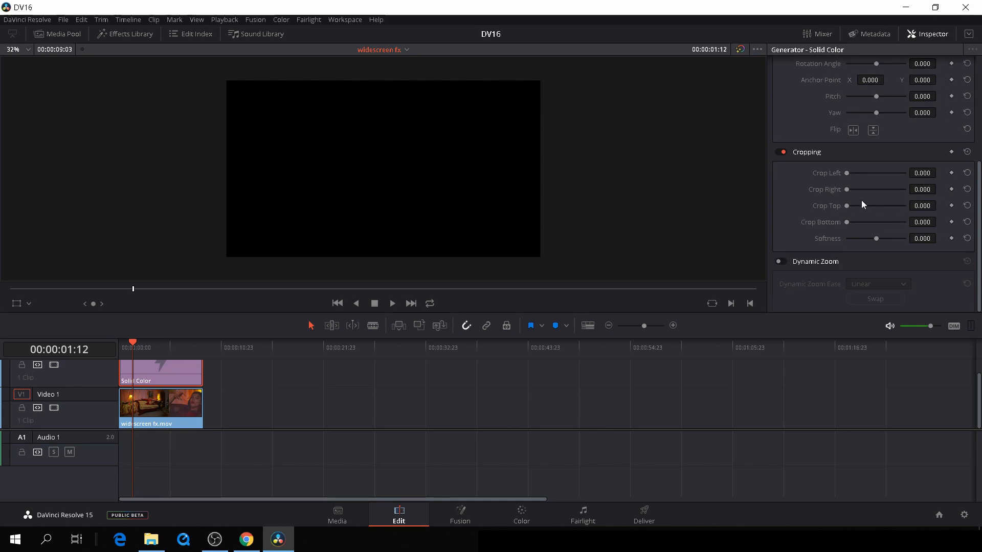
mouse_move(847, 191)
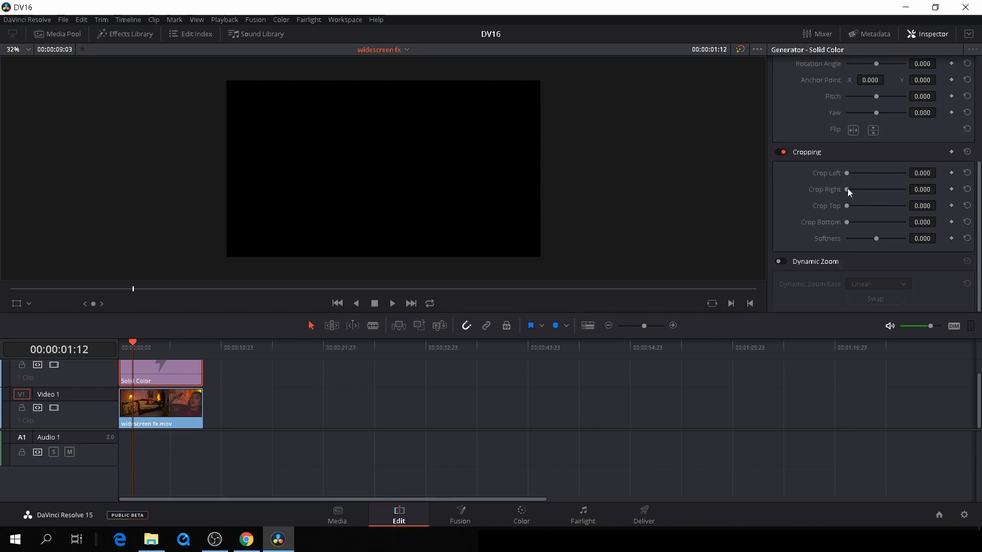
mouse_move(846, 225)
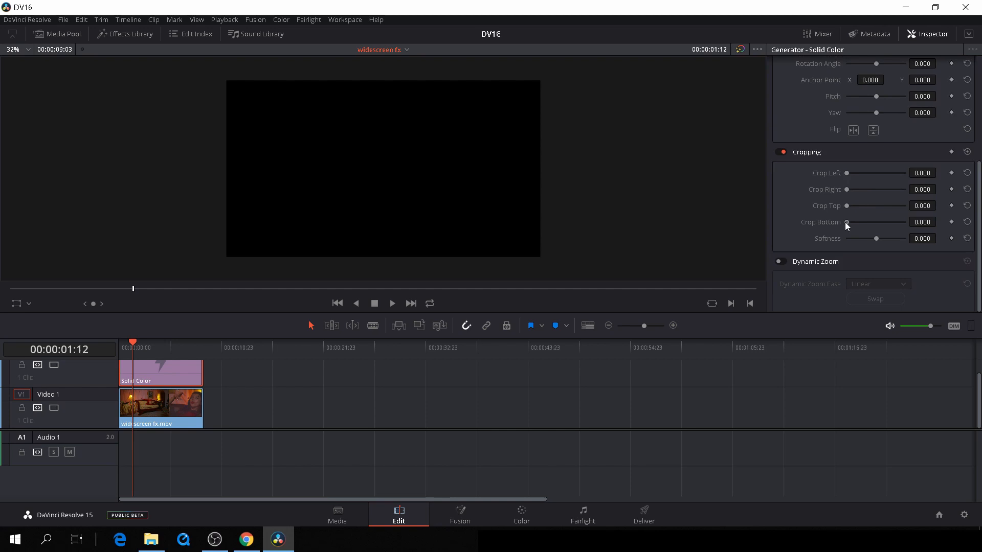
- Set Crop Bottom to about 920 so only a thin black band covers the top
left_click_drag(847, 222, 870, 222)
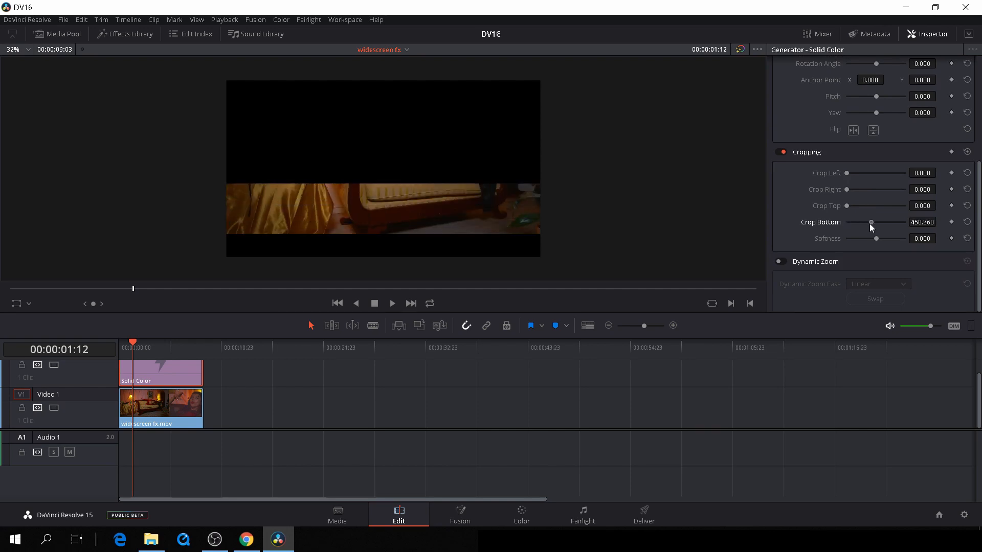
left_click_drag(870, 222, 892, 222)
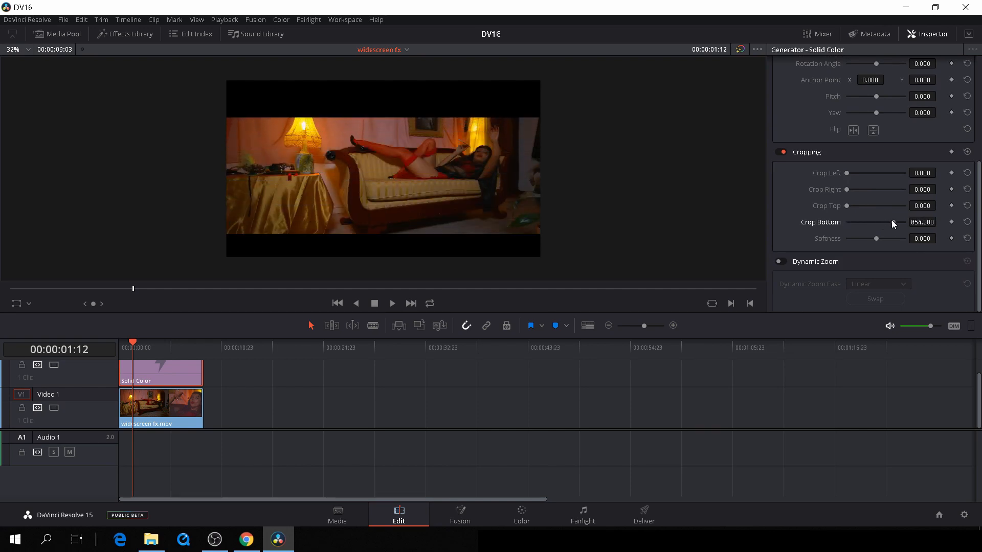
left_click_drag(892, 222, 902, 222)
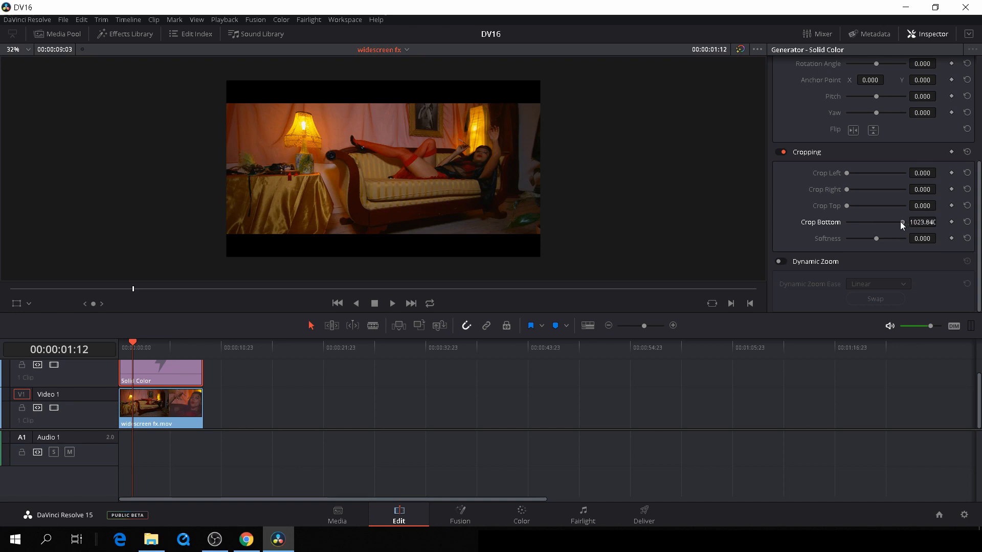
left_click_drag(902, 222, 889, 222)
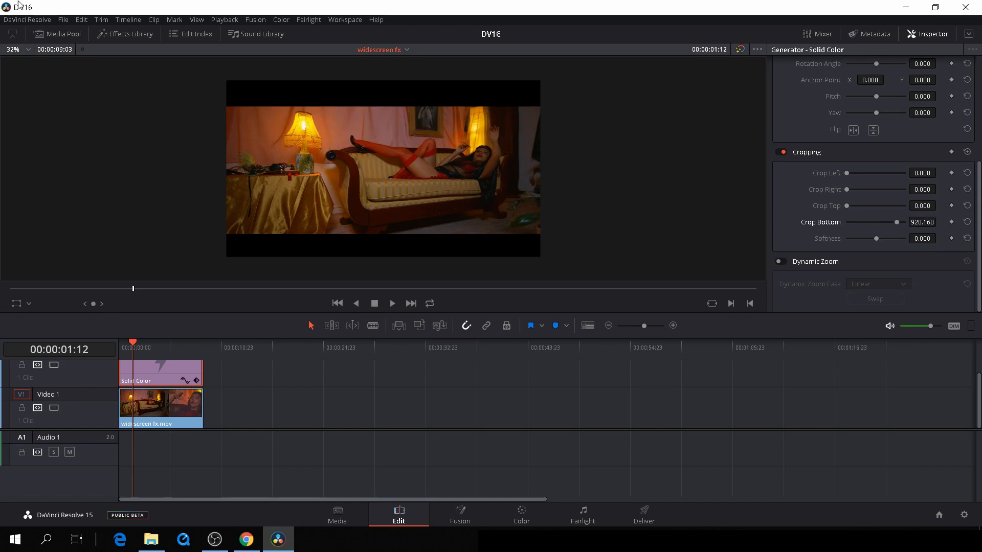
- Reset Output Blanking so only the cropped solid colour band remains on top
left_click(127, 20)
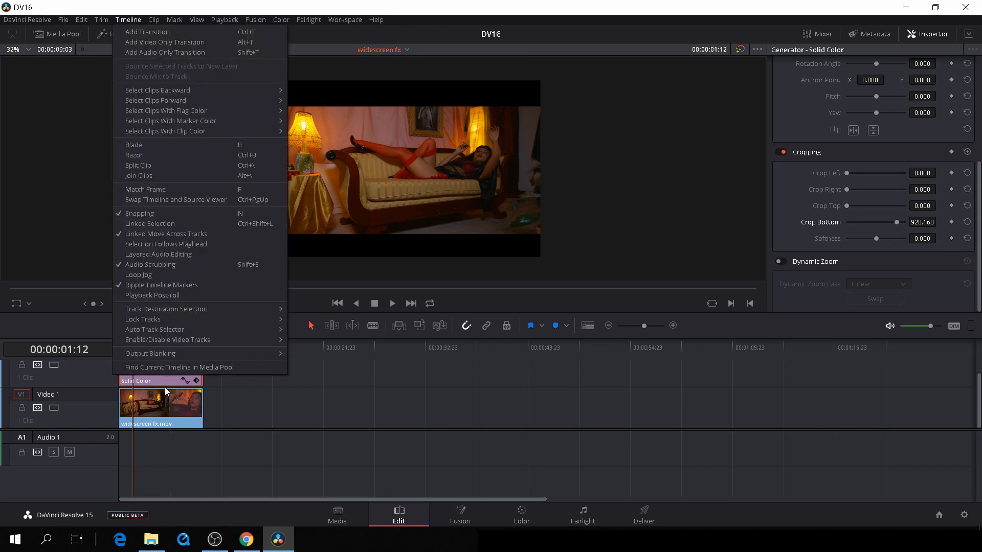
left_click(151, 353)
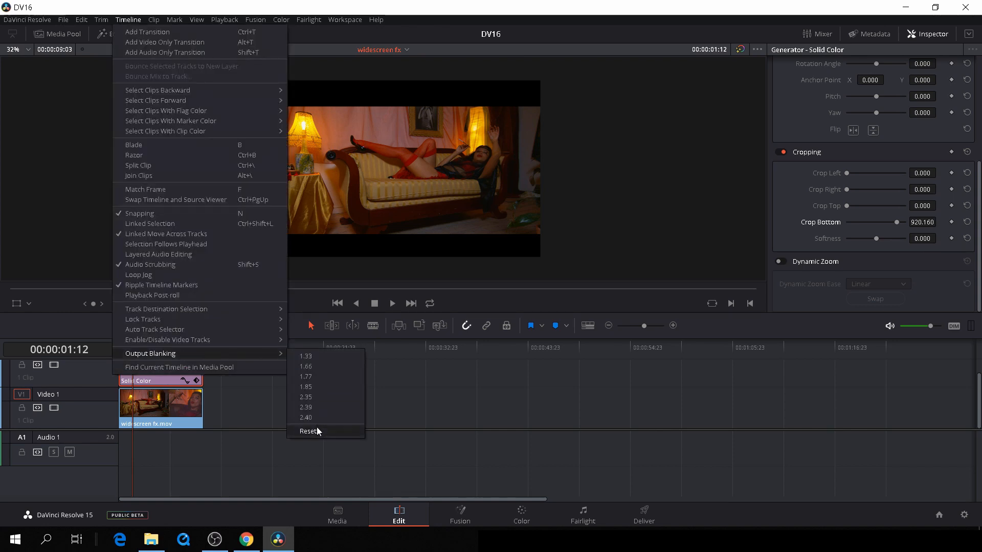
left_click(309, 430)
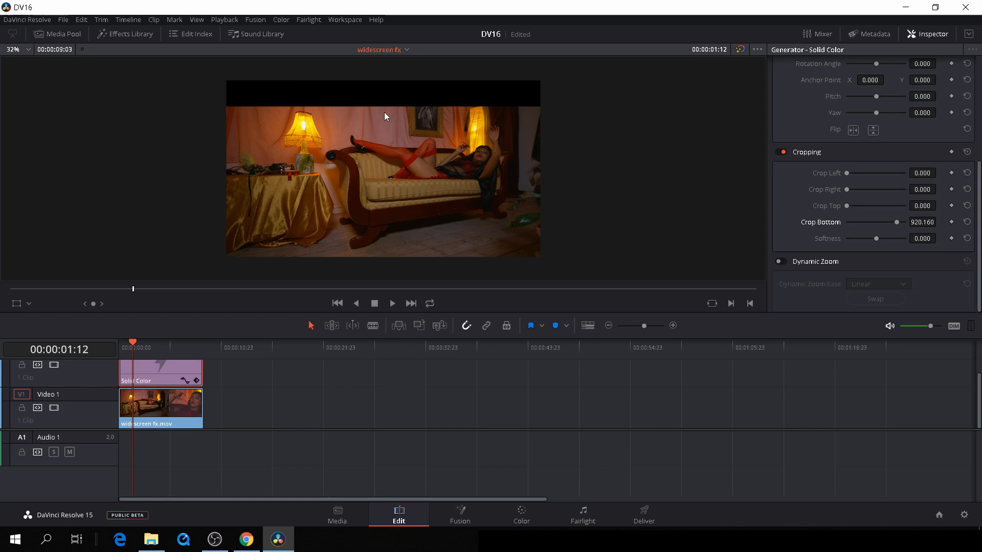
mouse_move(219, 419)
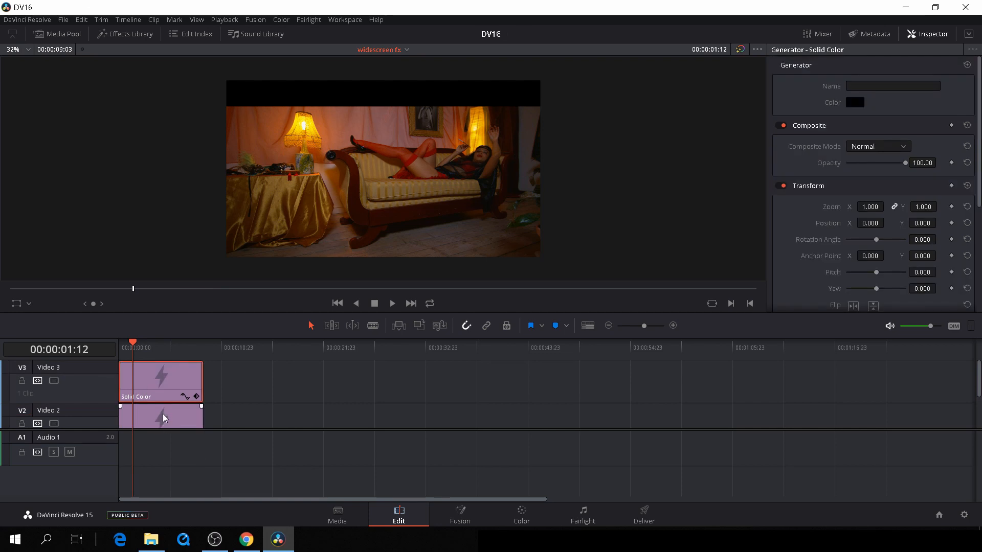
- Select the lower solid colour clip, set Position Y to -923 and play back the letterbox
left_click(161, 416)
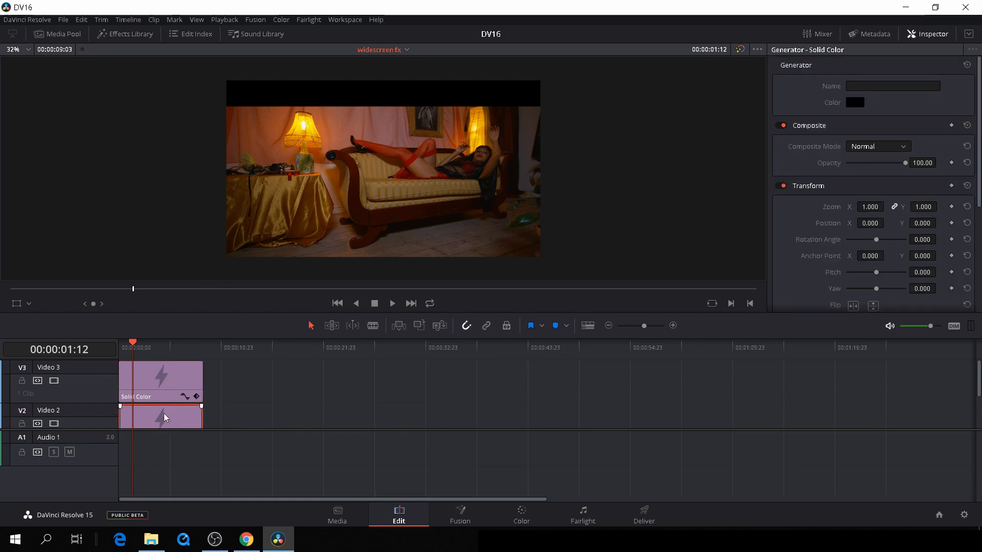
left_click(163, 417)
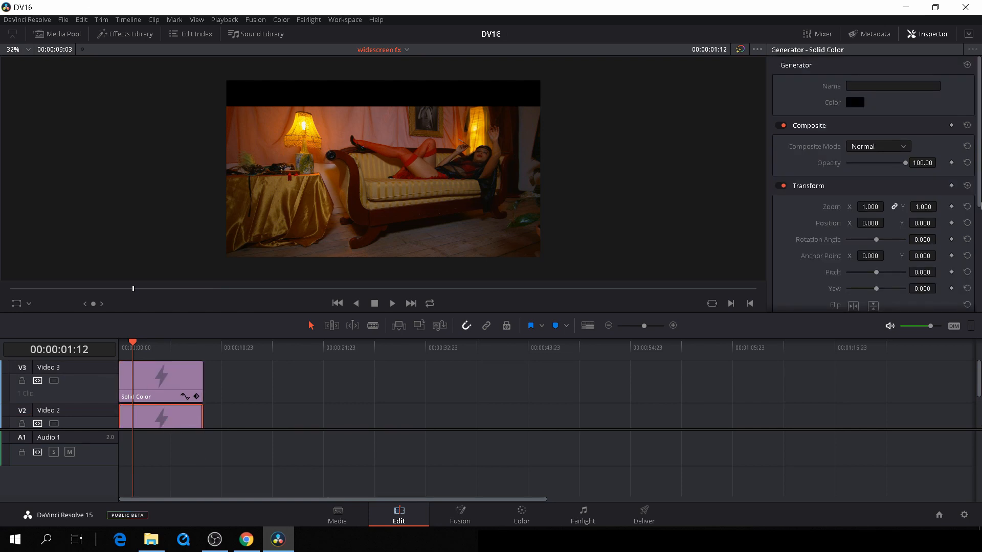
scroll("down", 3)
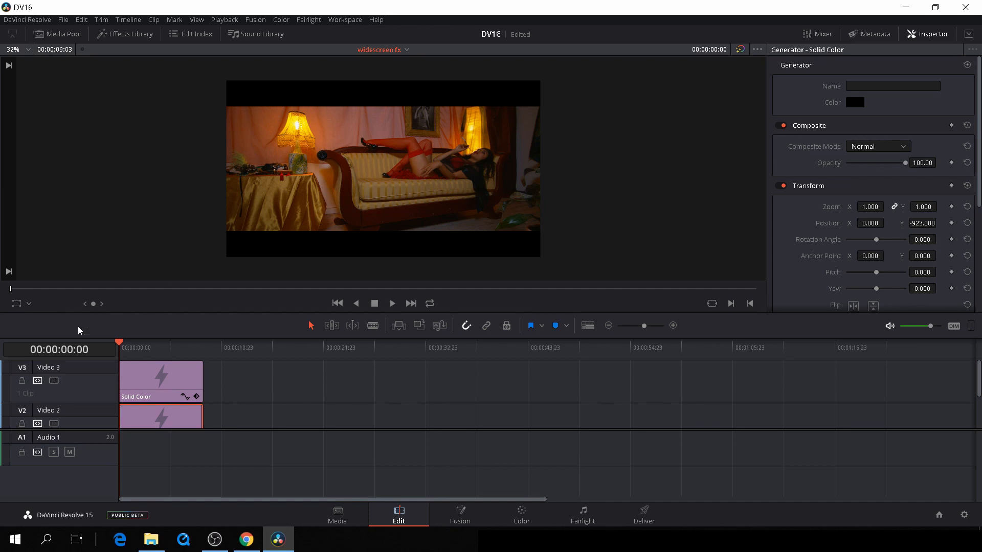
left_click(392, 304)
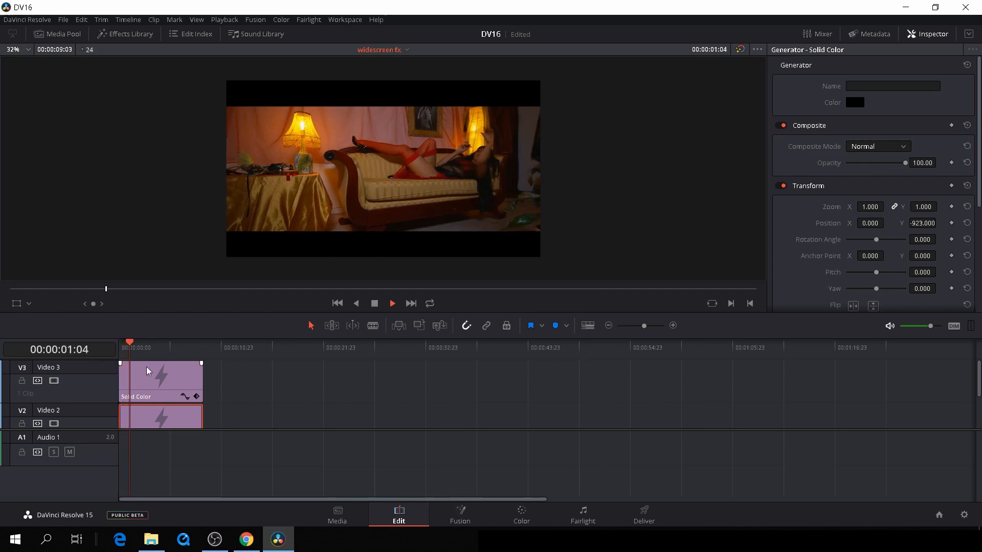